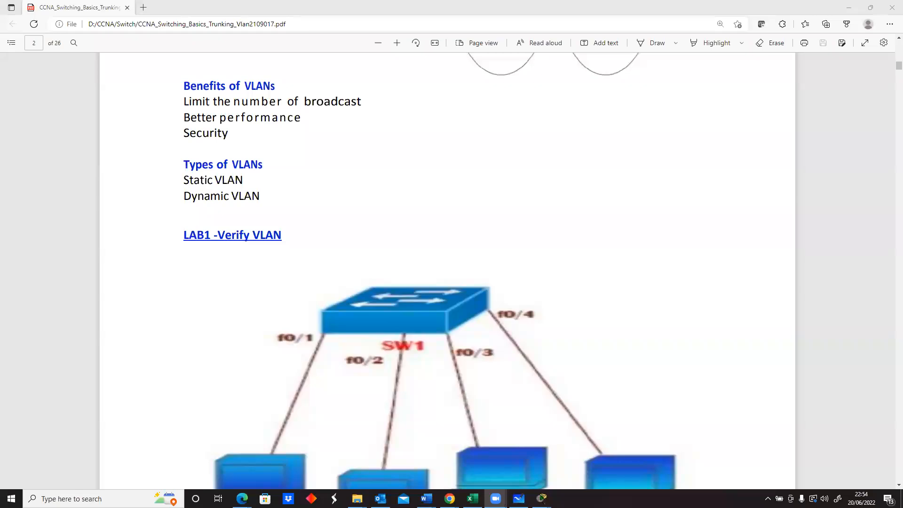
mouse_move(346, 163)
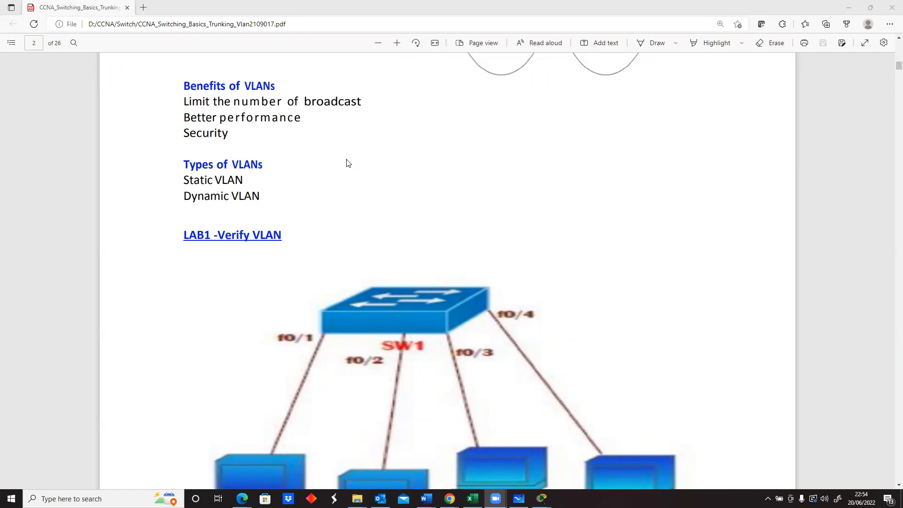
mouse_move(483, 57)
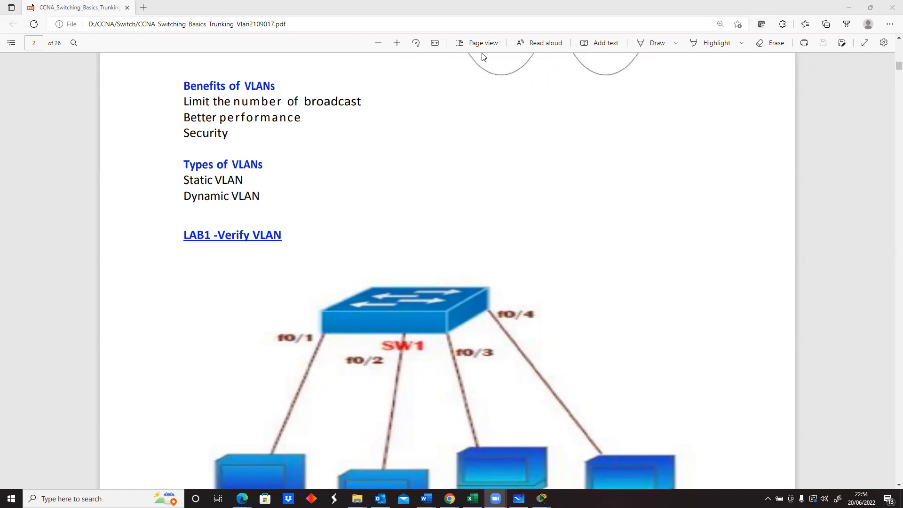
mouse_move(432, 4)
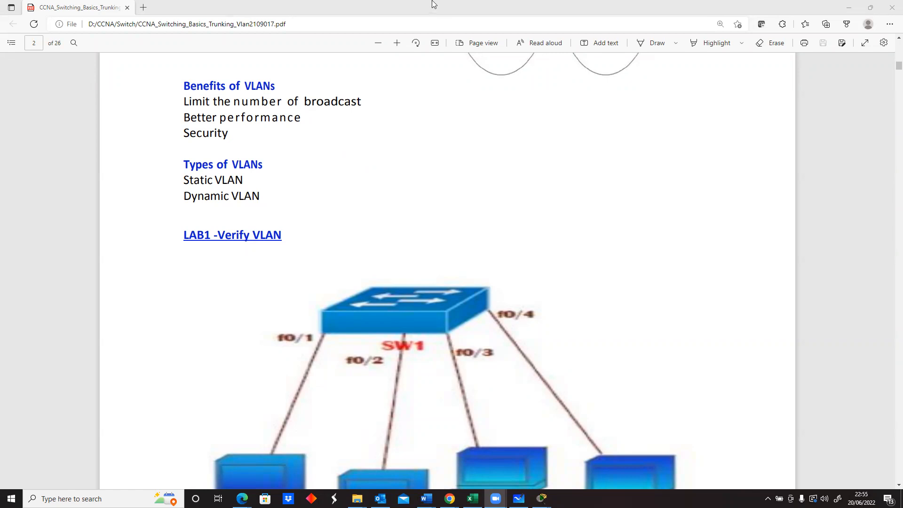
mouse_move(499, 5)
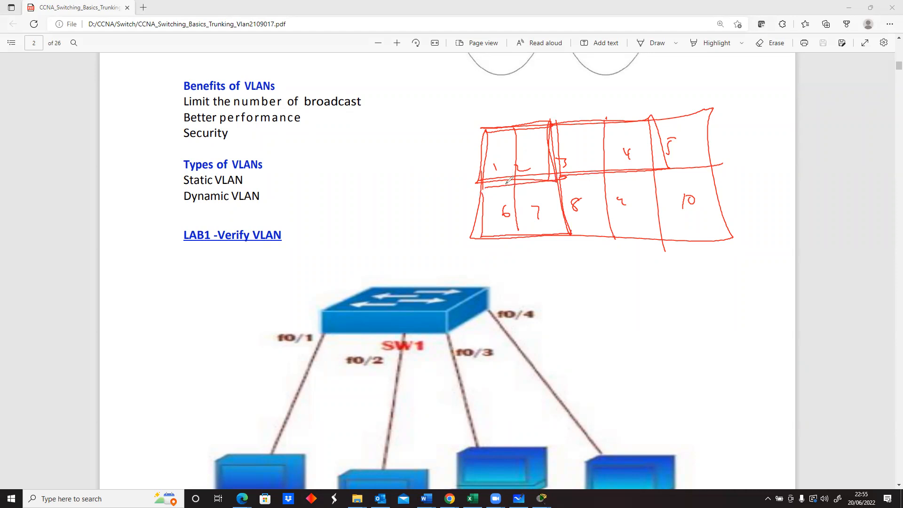
mouse_move(418, 186)
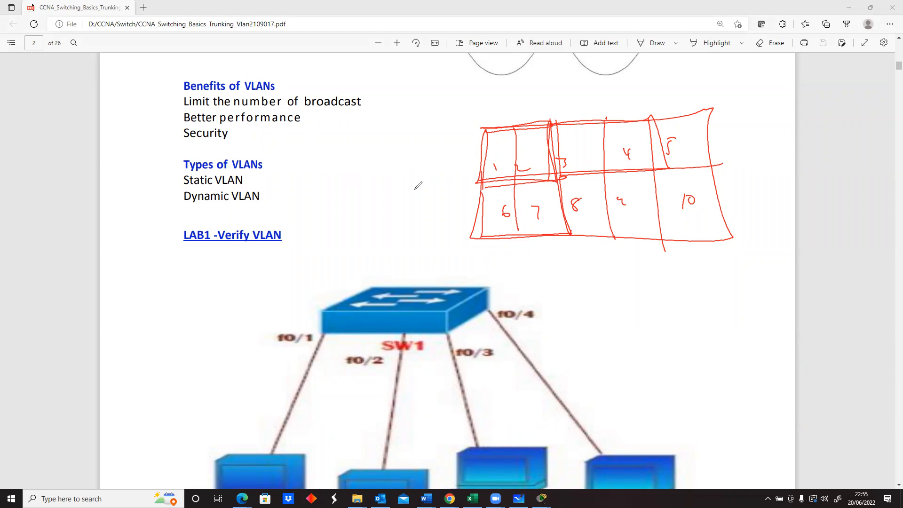
mouse_move(407, 178)
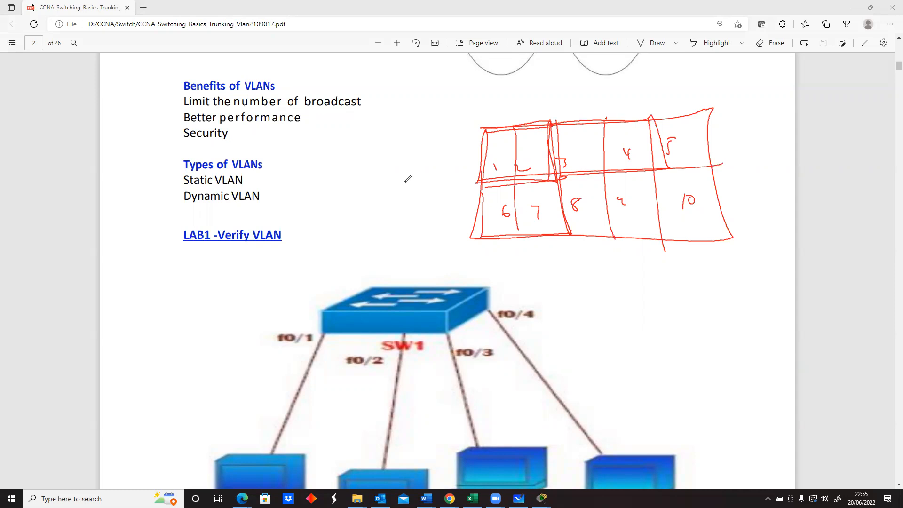
mouse_move(384, 83)
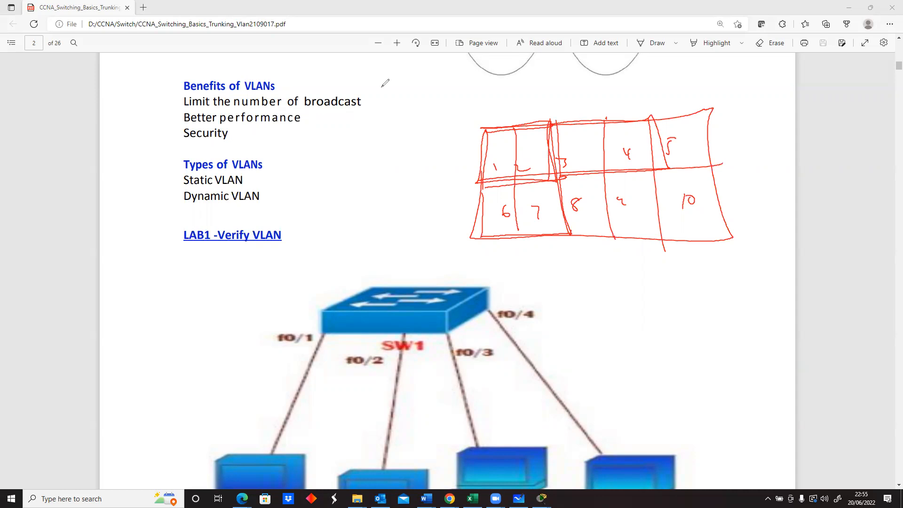
mouse_move(516, 133)
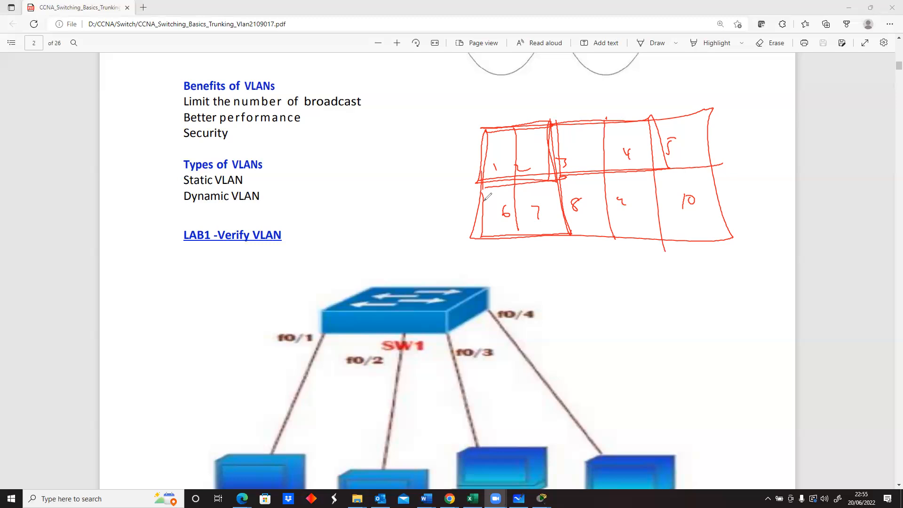
mouse_move(383, 128)
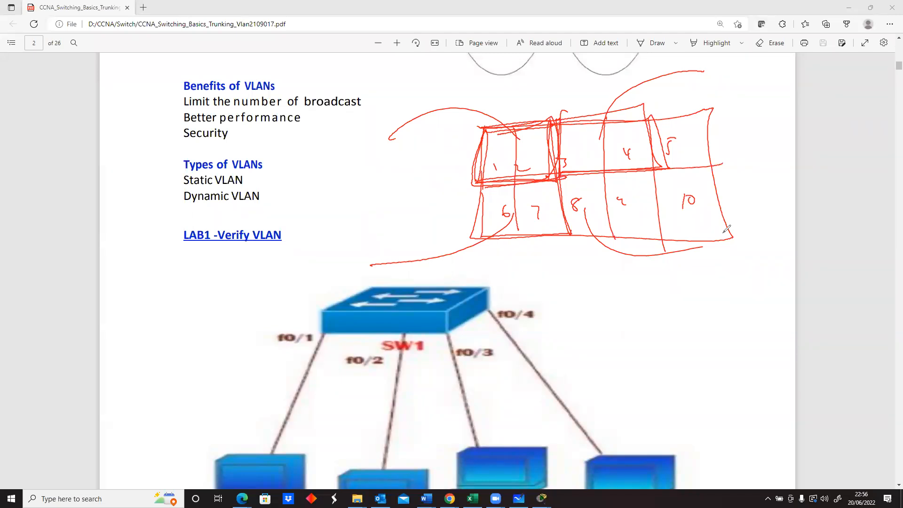
mouse_move(365, 78)
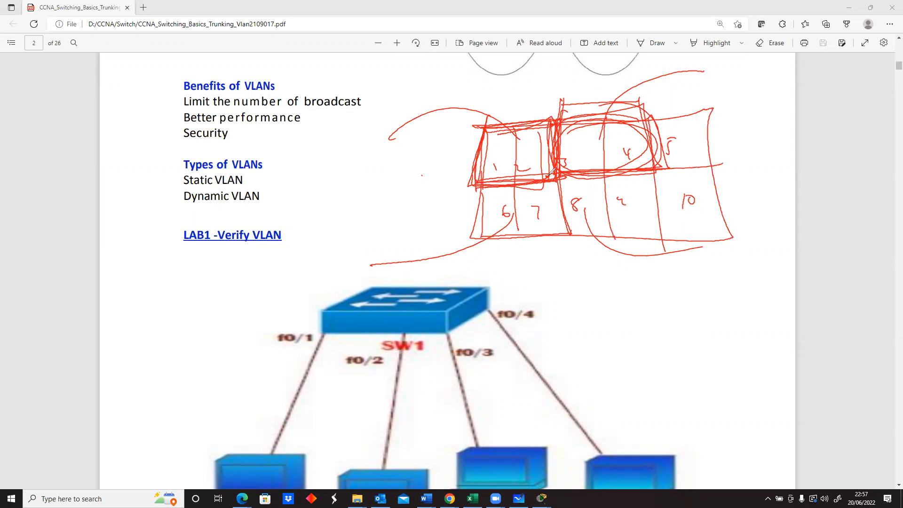
mouse_move(442, 73)
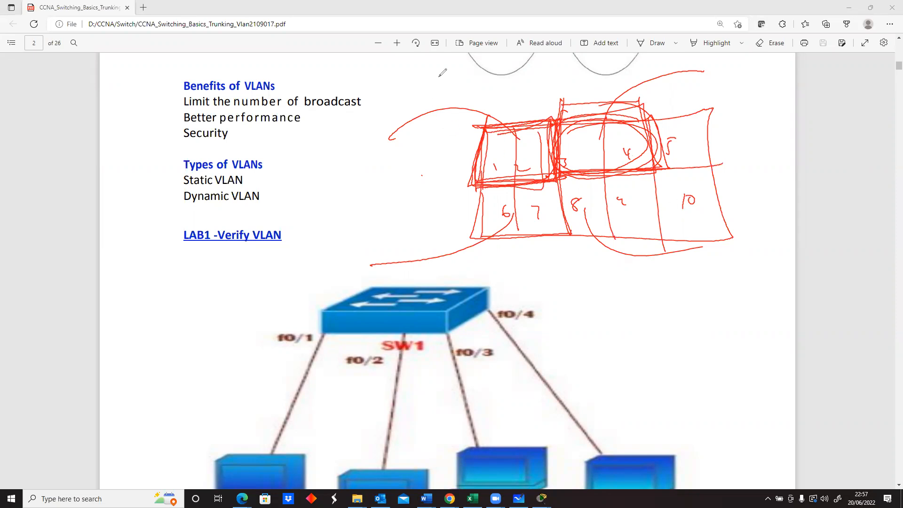